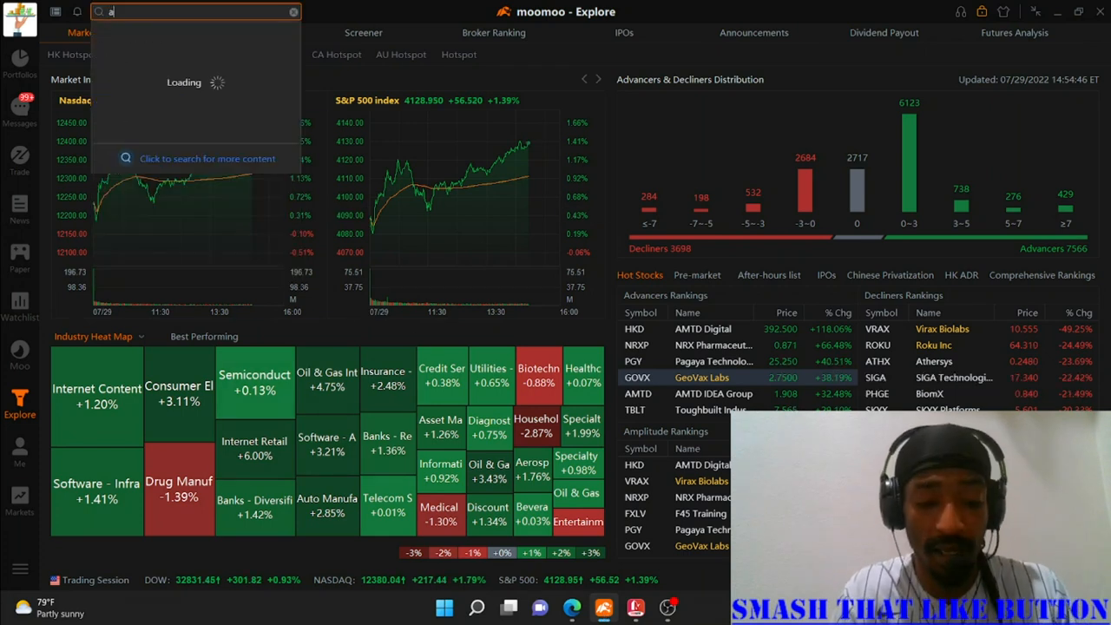
Search 'amc' and load the AMC Entertainment (US) stock page
text(mc)
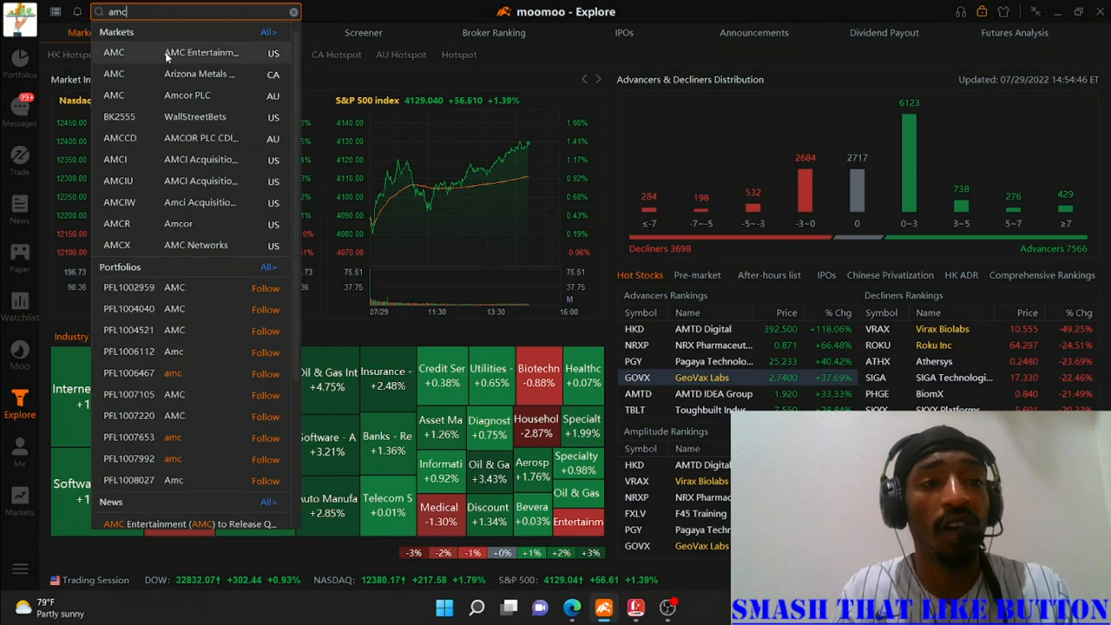
click(200, 52)
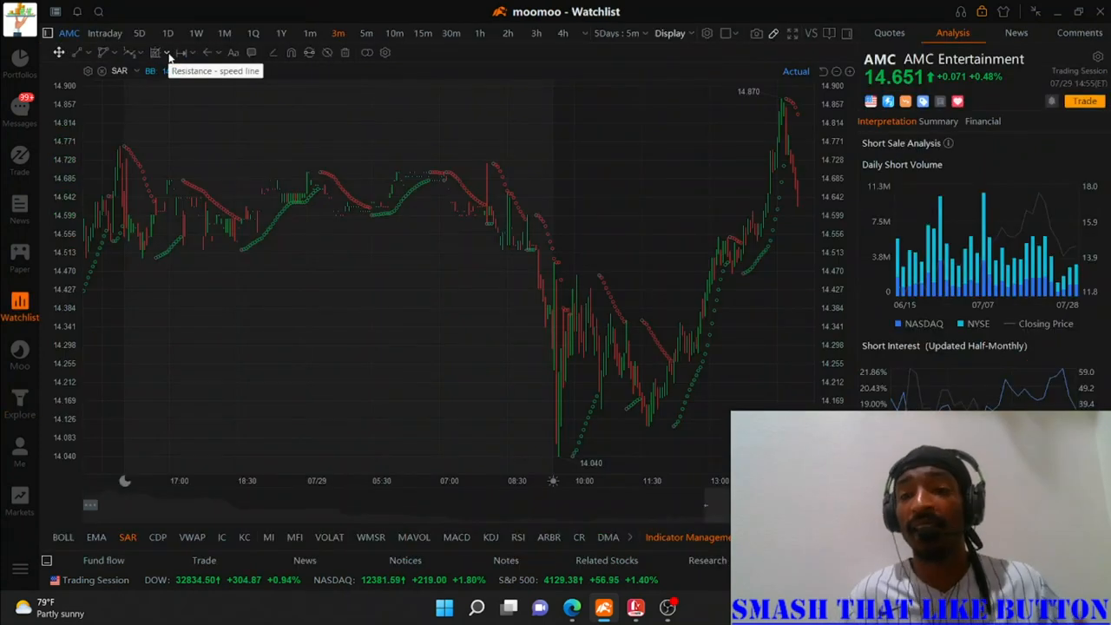
mouse_move(544, 354)
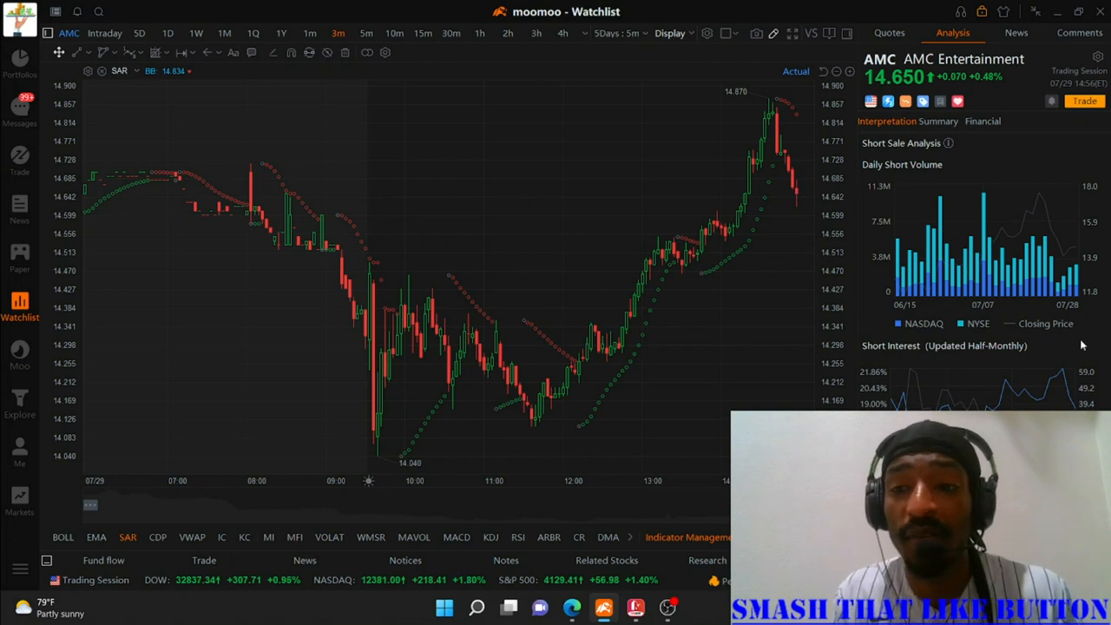
mouse_move(1076, 295)
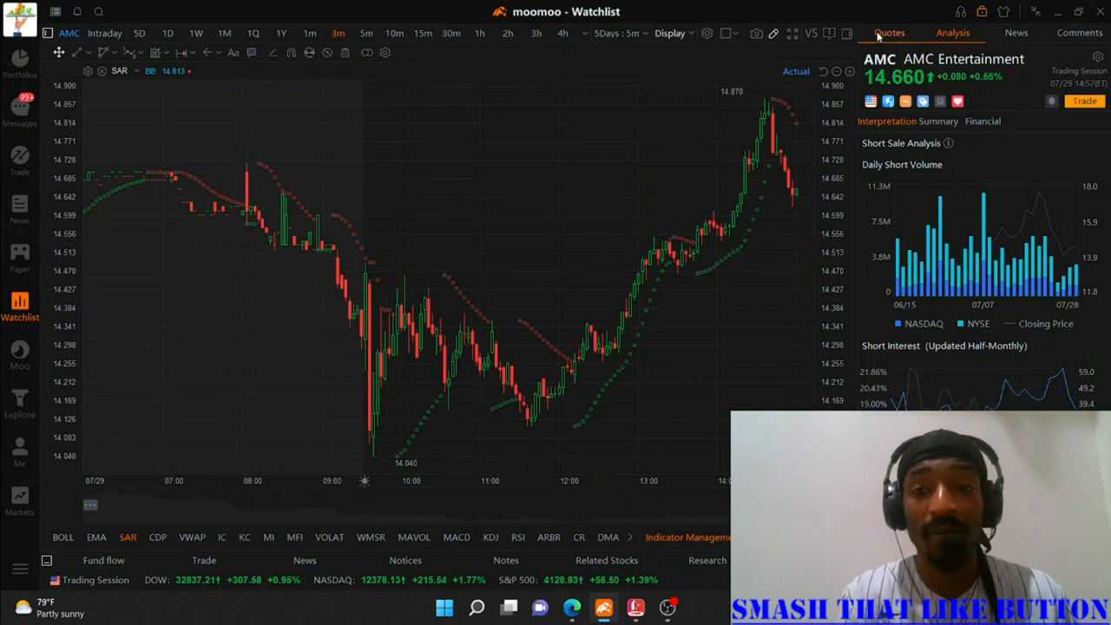
Show AMC's Quotes details and set the chart period to 1D candles
click(889, 32)
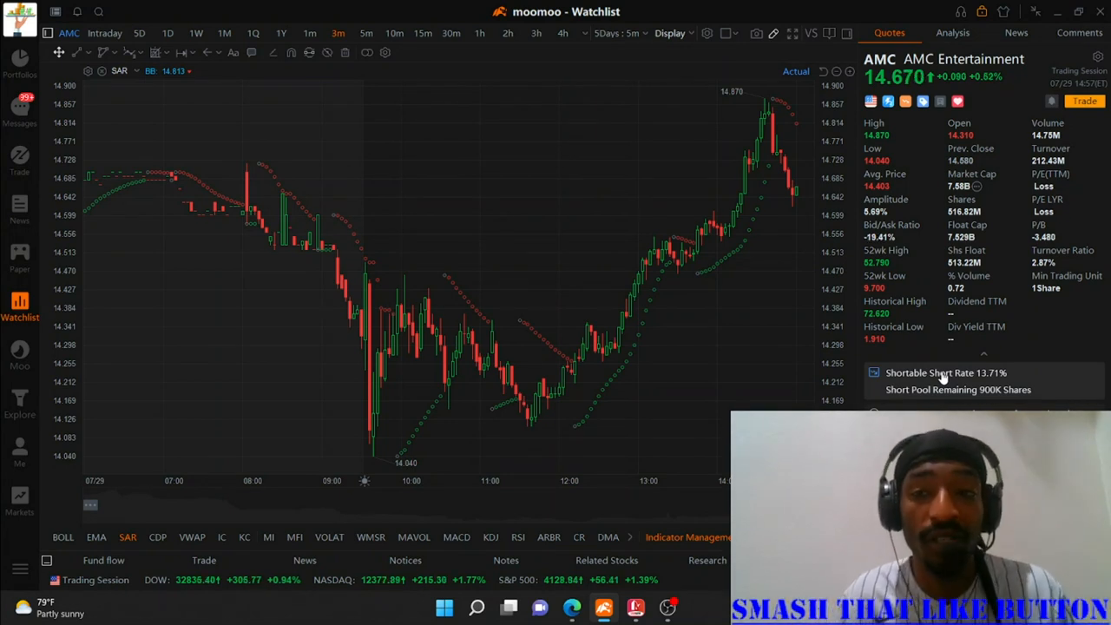
mouse_move(416, 159)
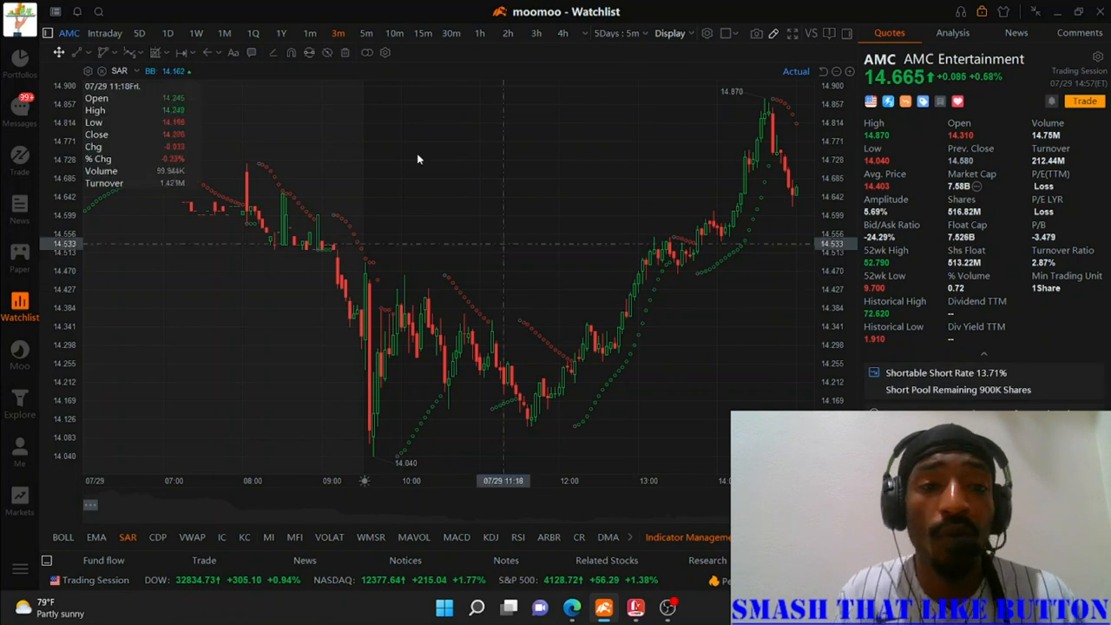
click(168, 33)
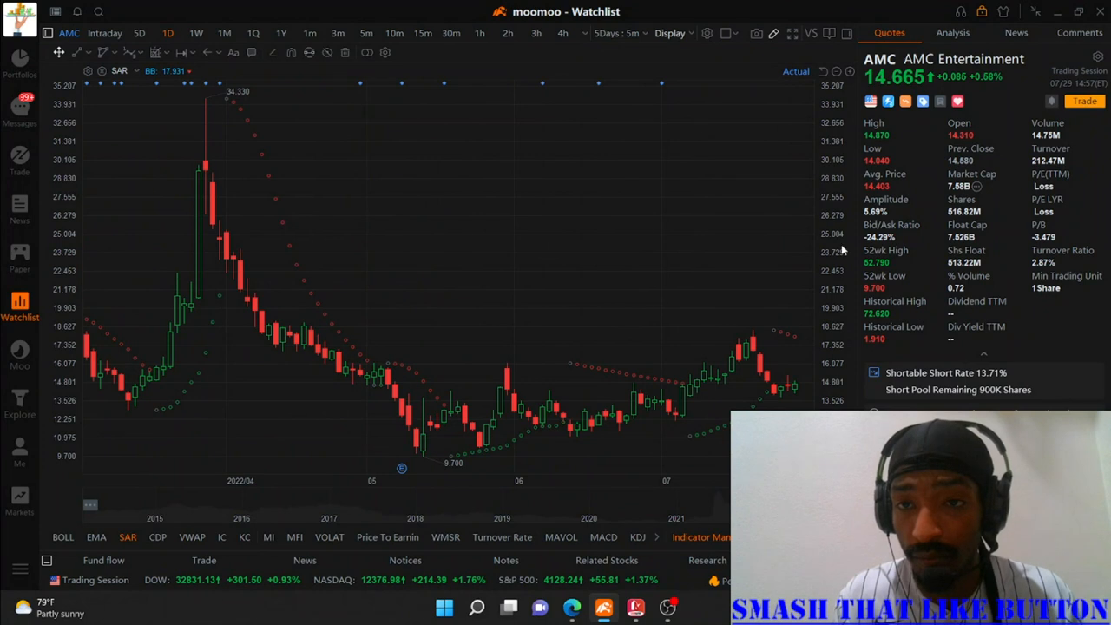
mouse_move(781, 389)
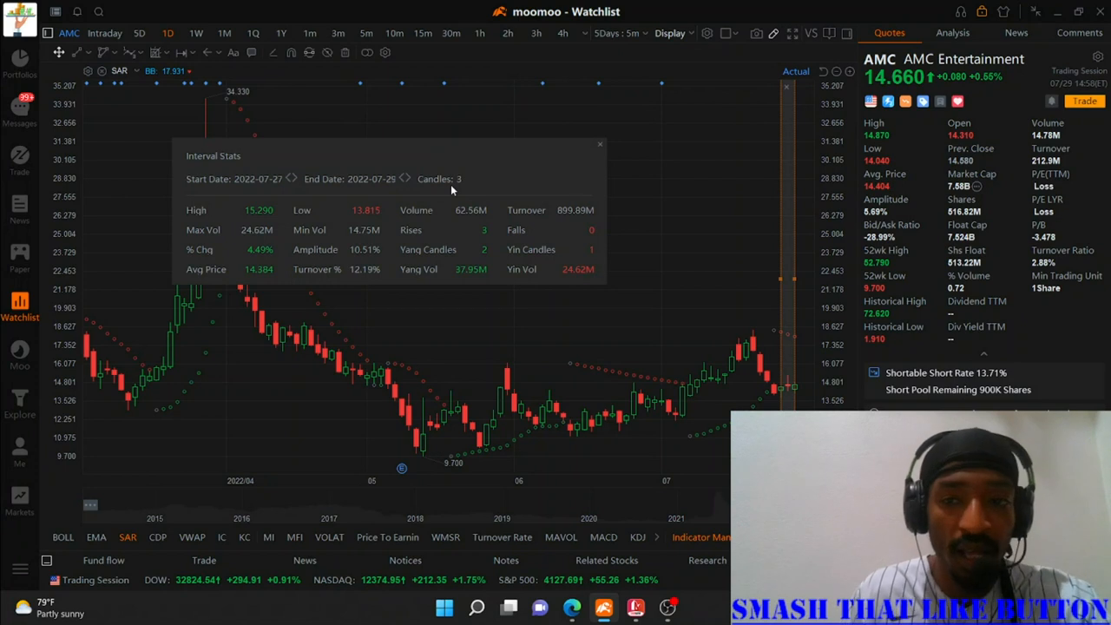
mouse_move(605, 140)
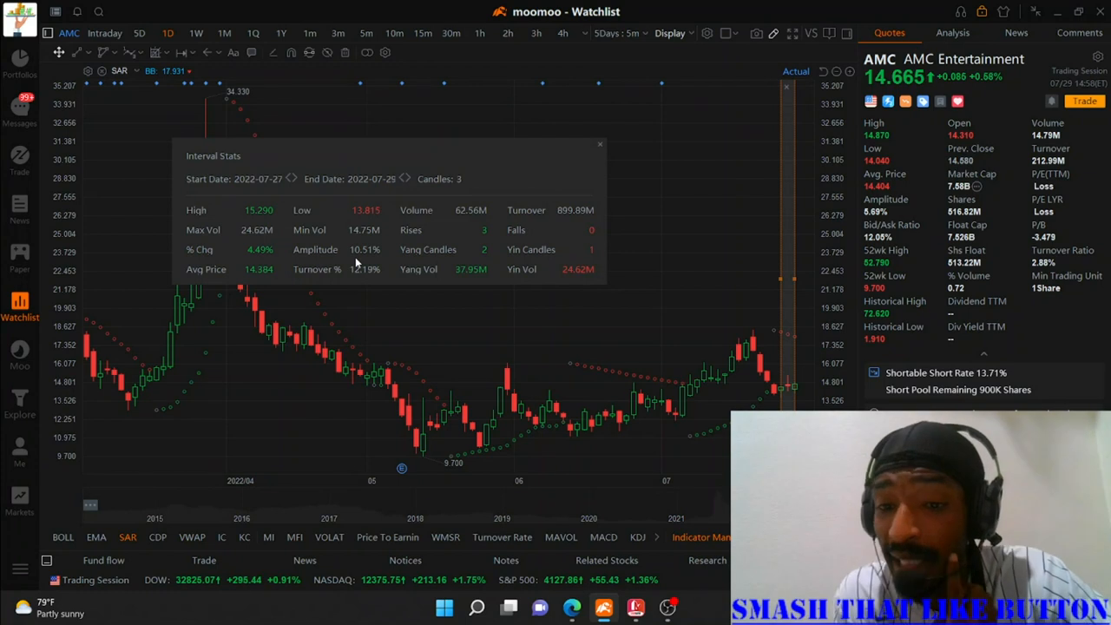
mouse_move(598, 108)
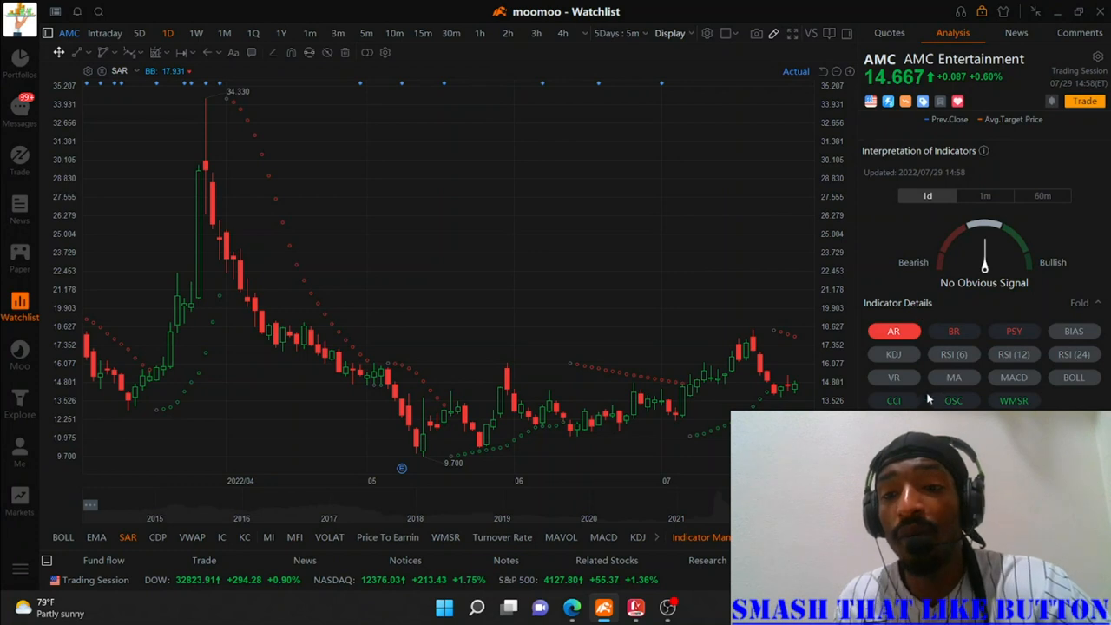
Review the WMSR and CCI indicator readings, then show the 1m indicator interpretation
click(953, 400)
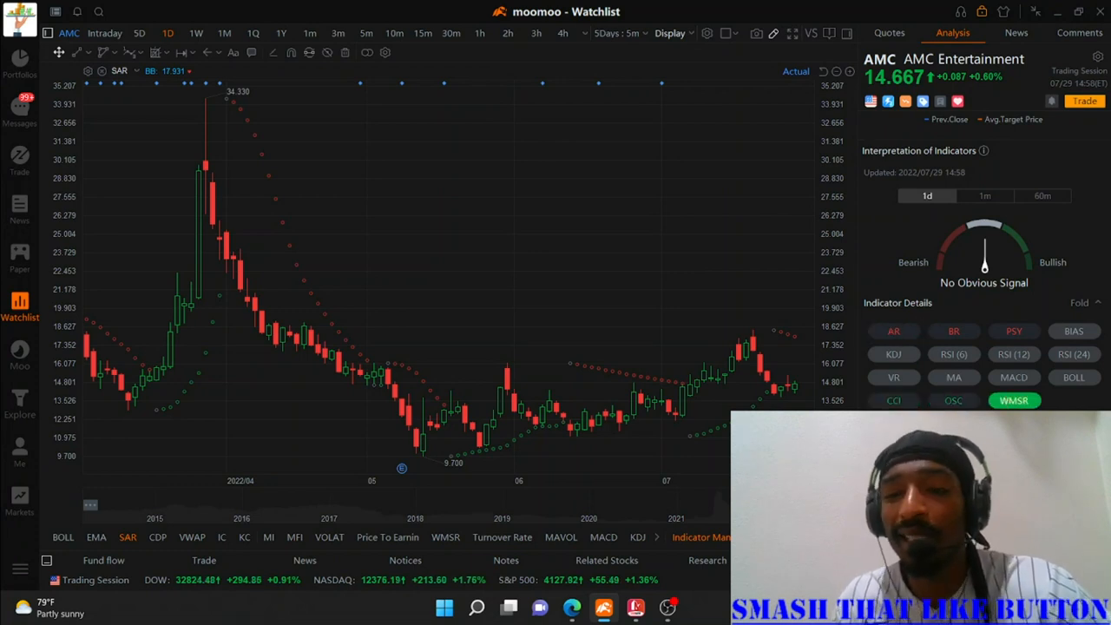
click(894, 400)
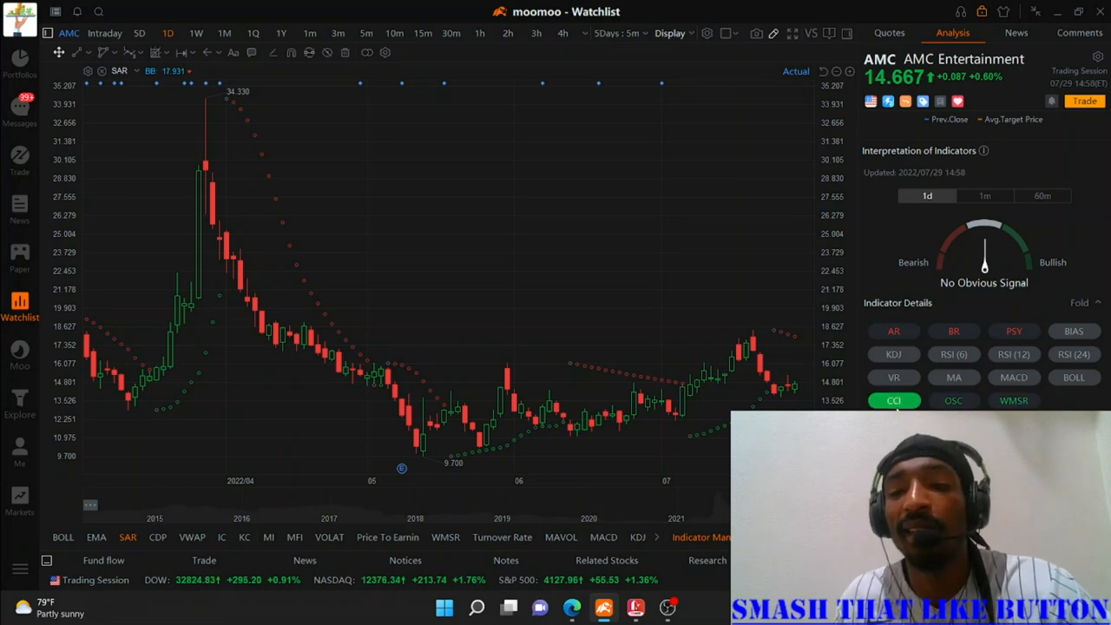
click(1014, 400)
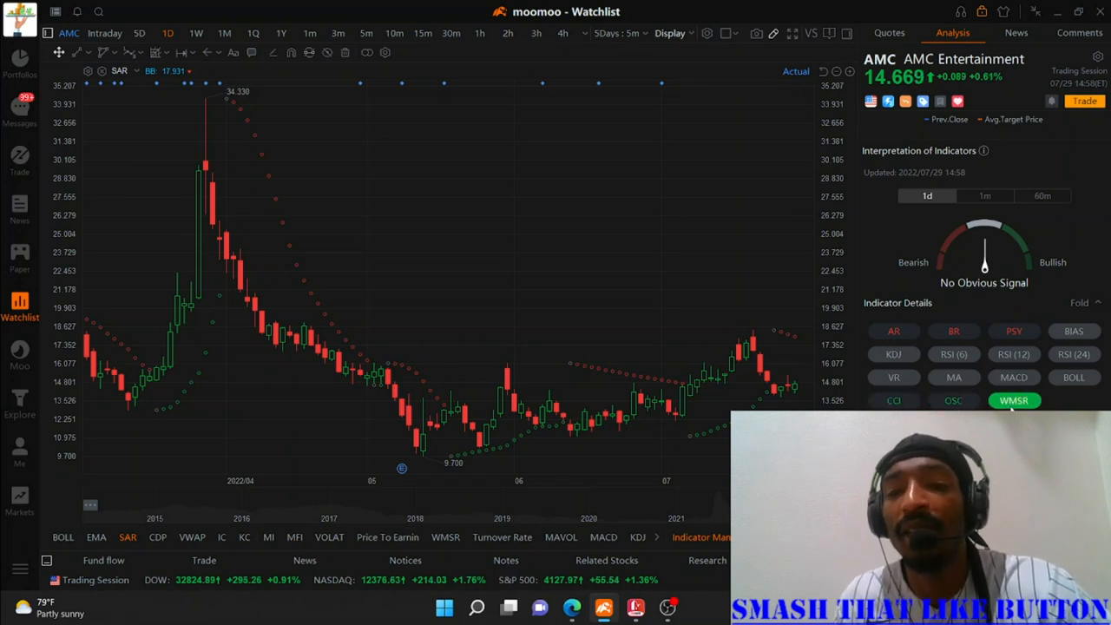
click(985, 195)
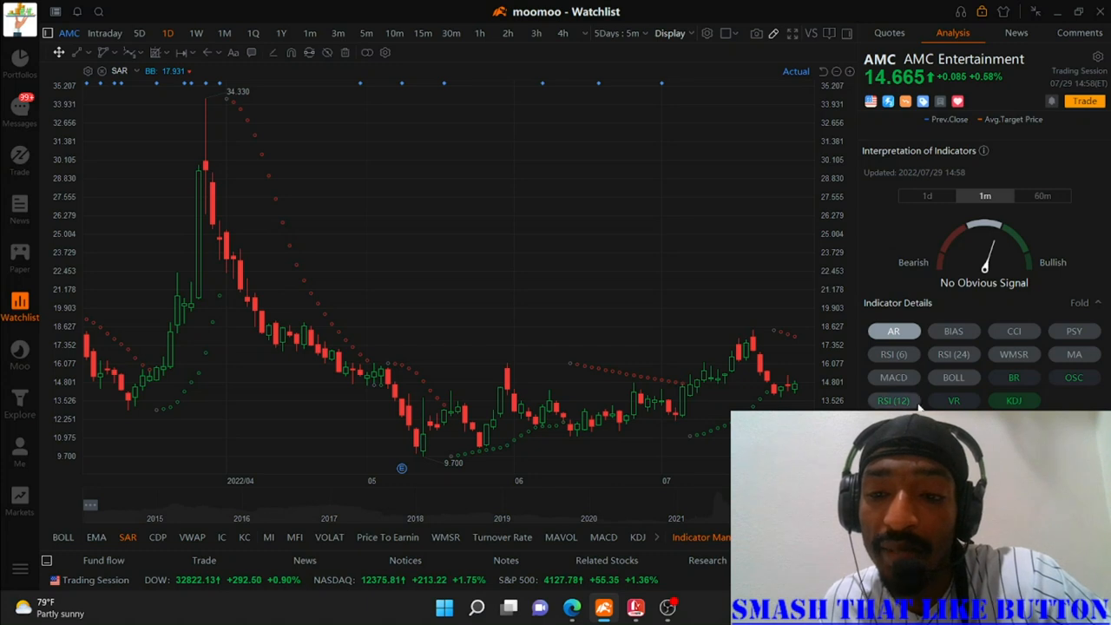
click(893, 401)
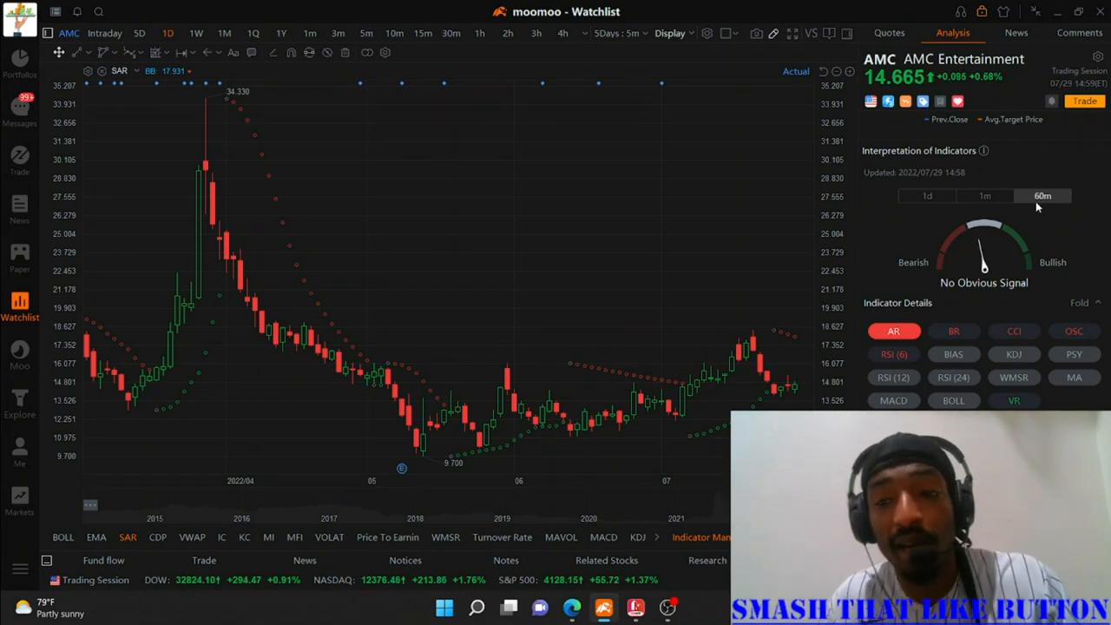
mouse_move(923, 314)
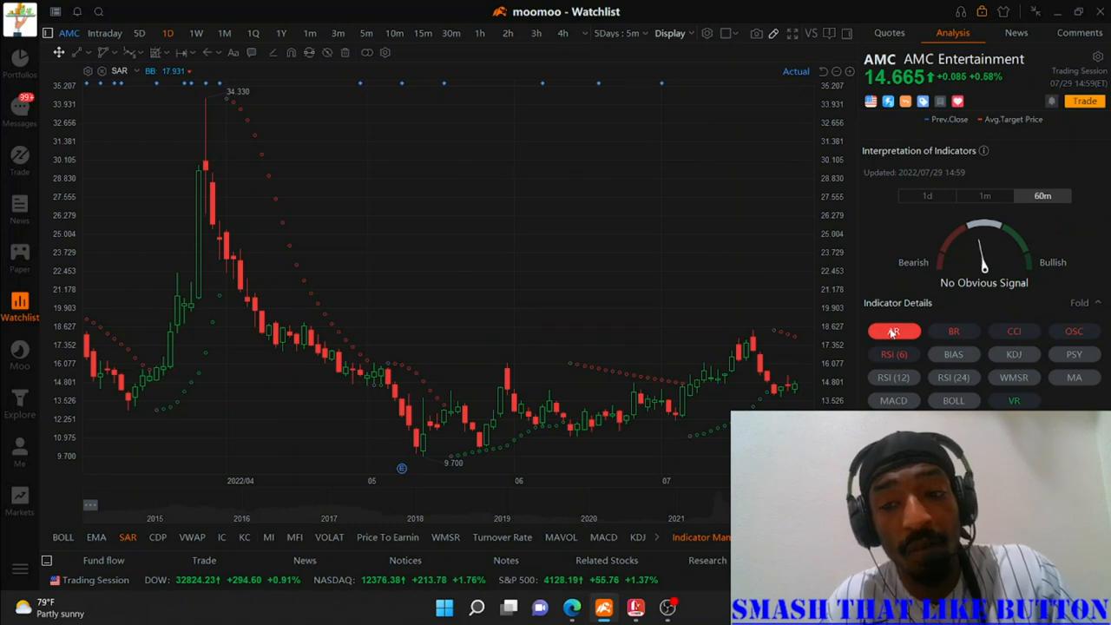
Check the AR indicator reading and show AMC's Fund flow panel below the chart
click(893, 354)
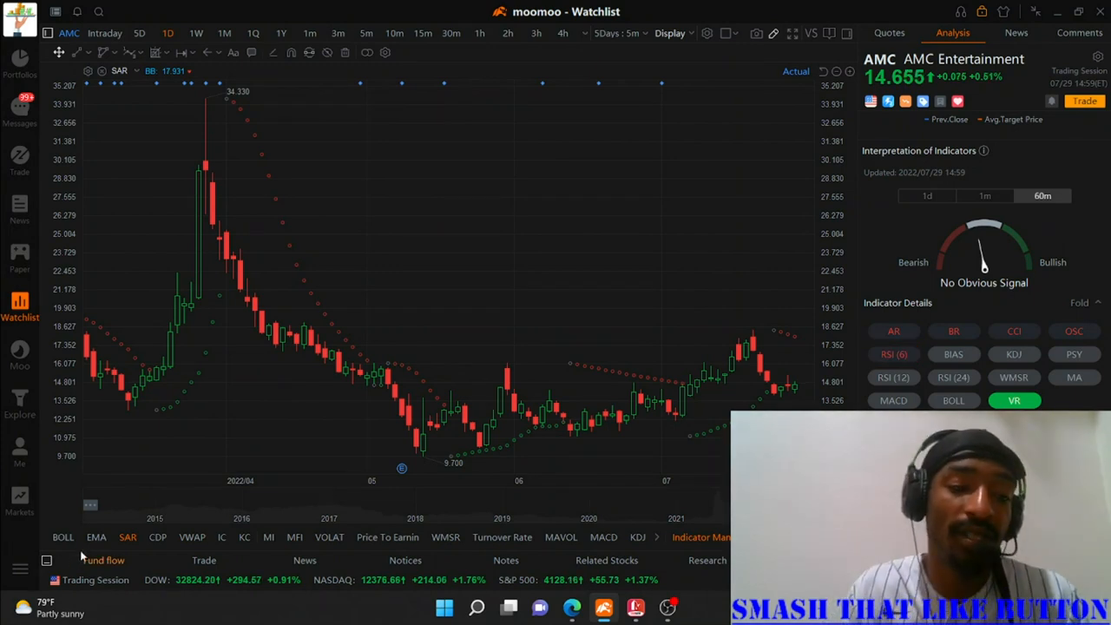
click(103, 560)
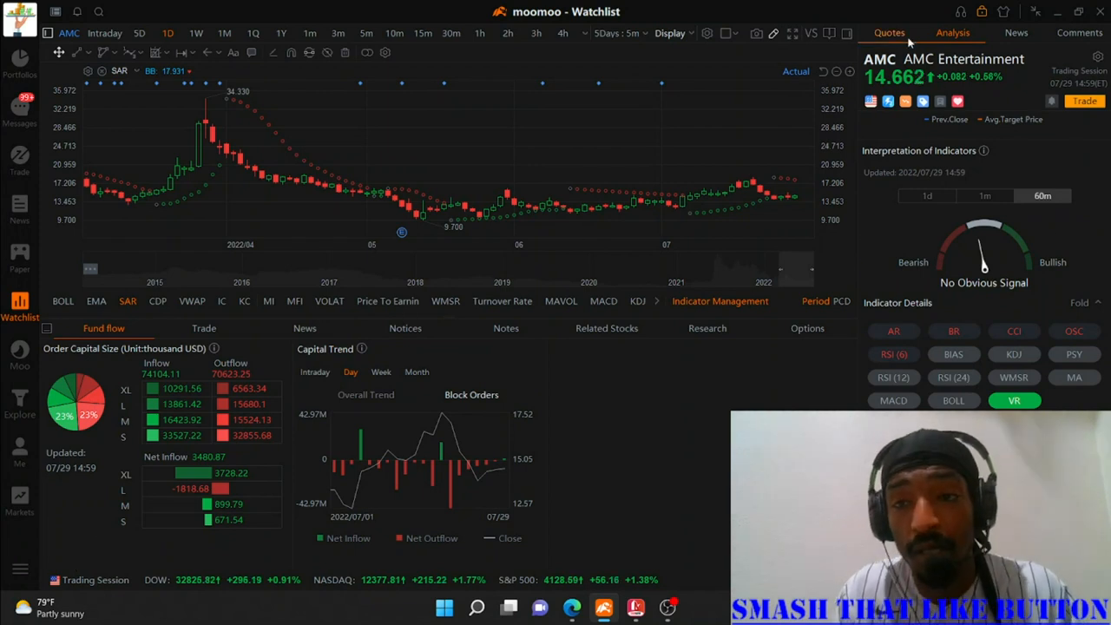
View AMC's Quotes details, then return to the Explore market hotspots page
click(889, 32)
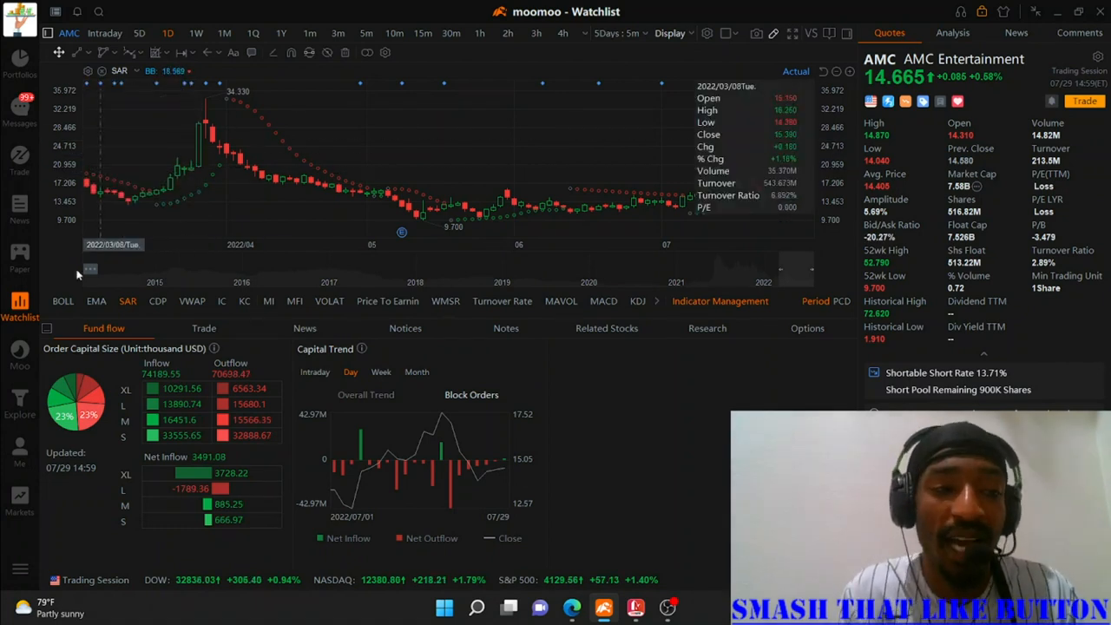
click(20, 408)
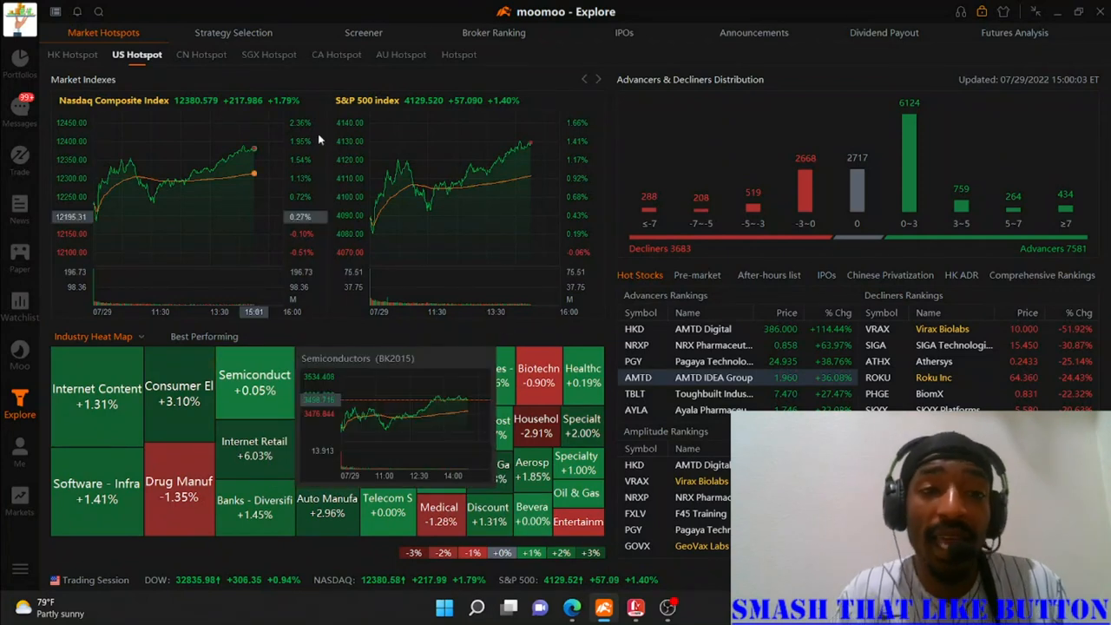
Search 'amc' again and reload the AMC Entertainment chart page
click(195, 11)
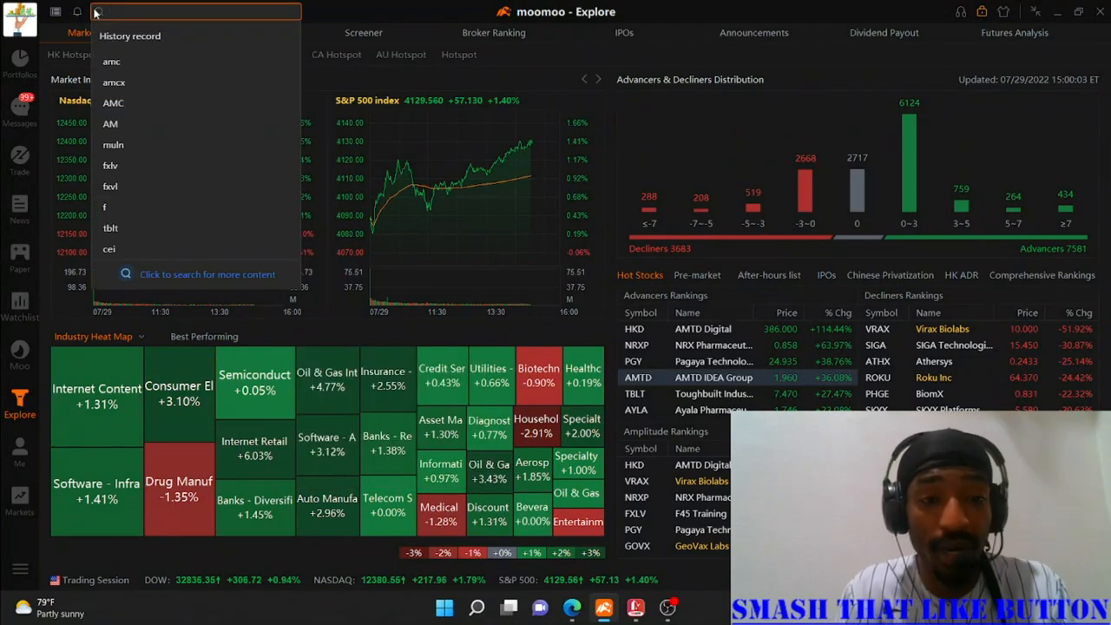
text(amc)
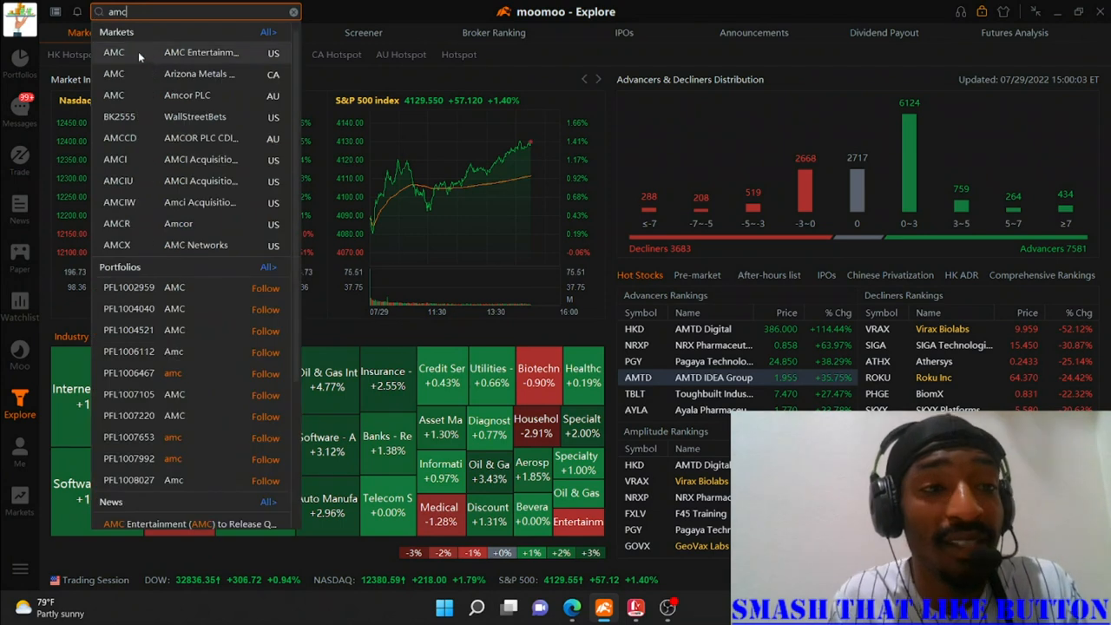
click(200, 52)
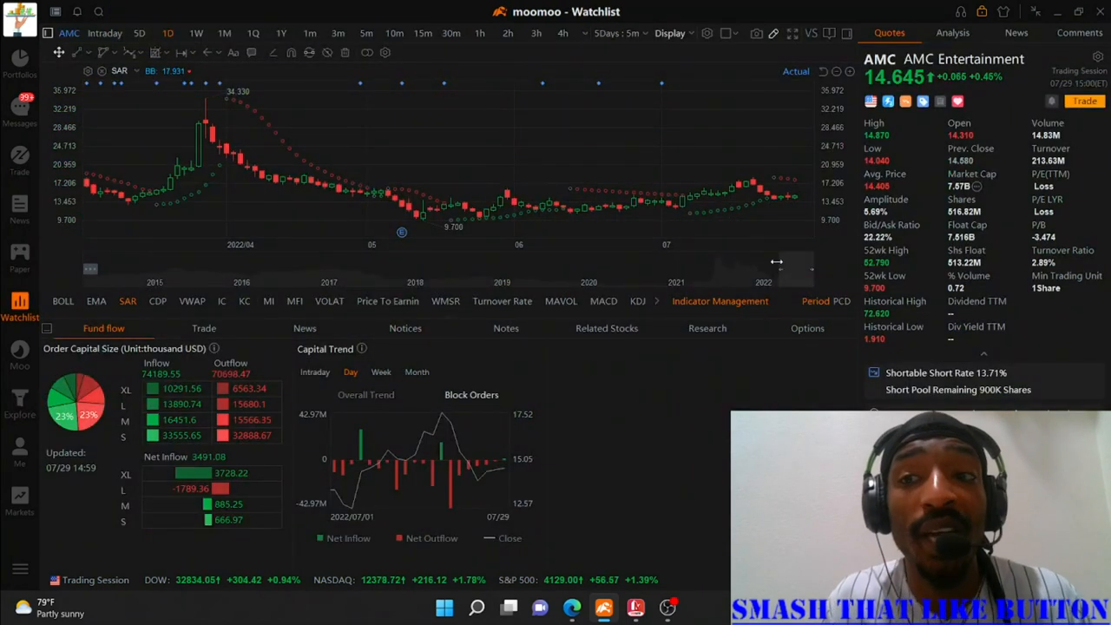
mouse_move(387, 216)
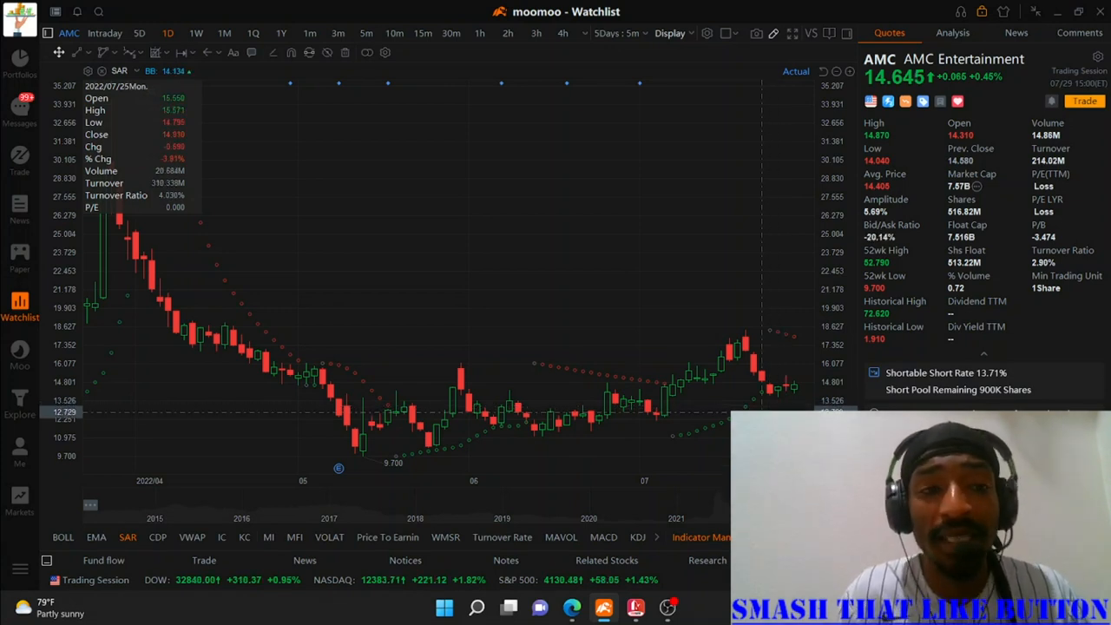
mouse_move(732, 406)
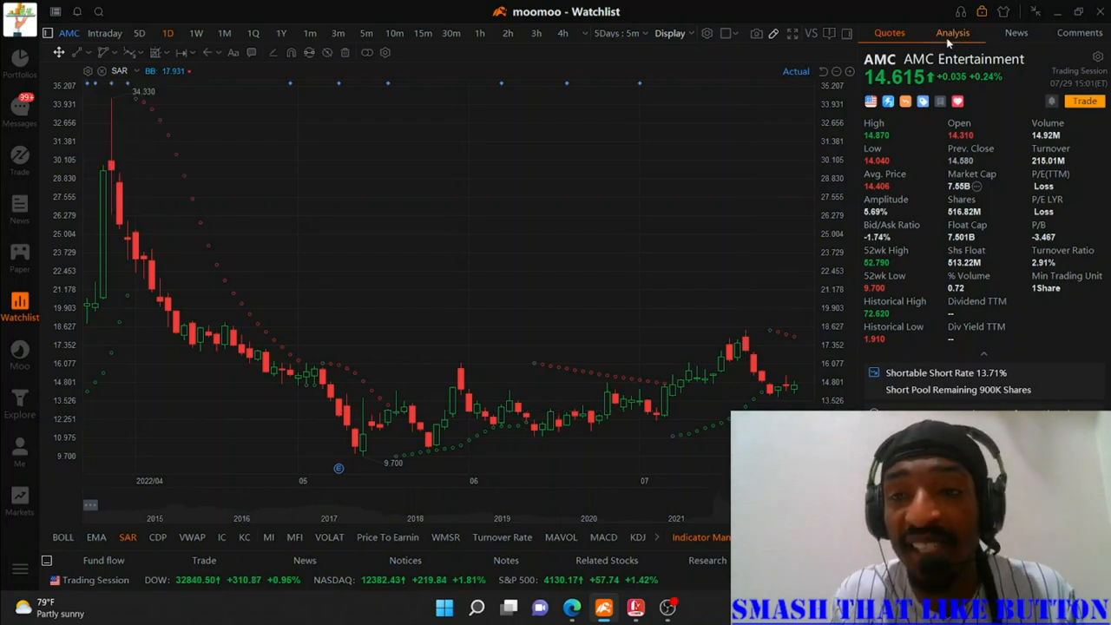
Switch the right panel to Analysis to show AMC's daily short volume and short interest
click(952, 32)
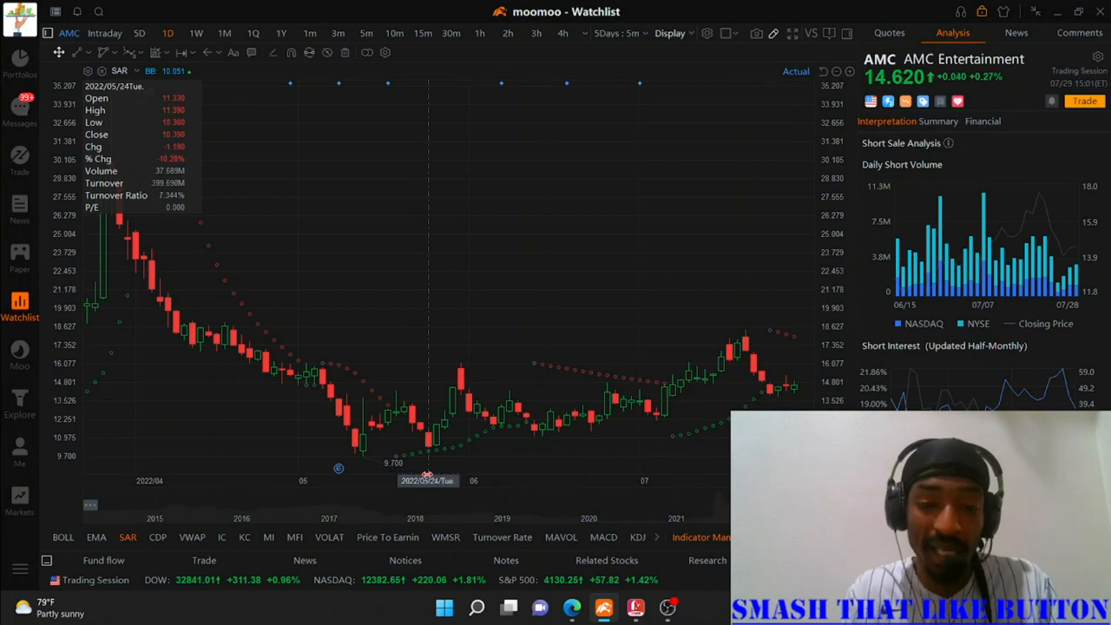
mouse_move(972, 278)
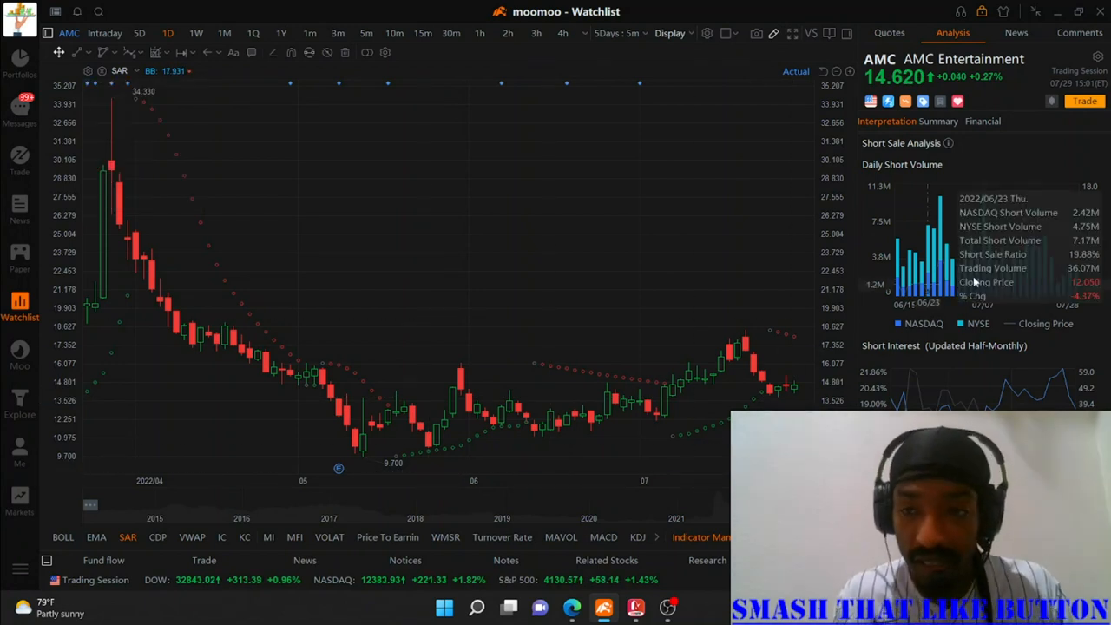
mouse_move(508, 465)
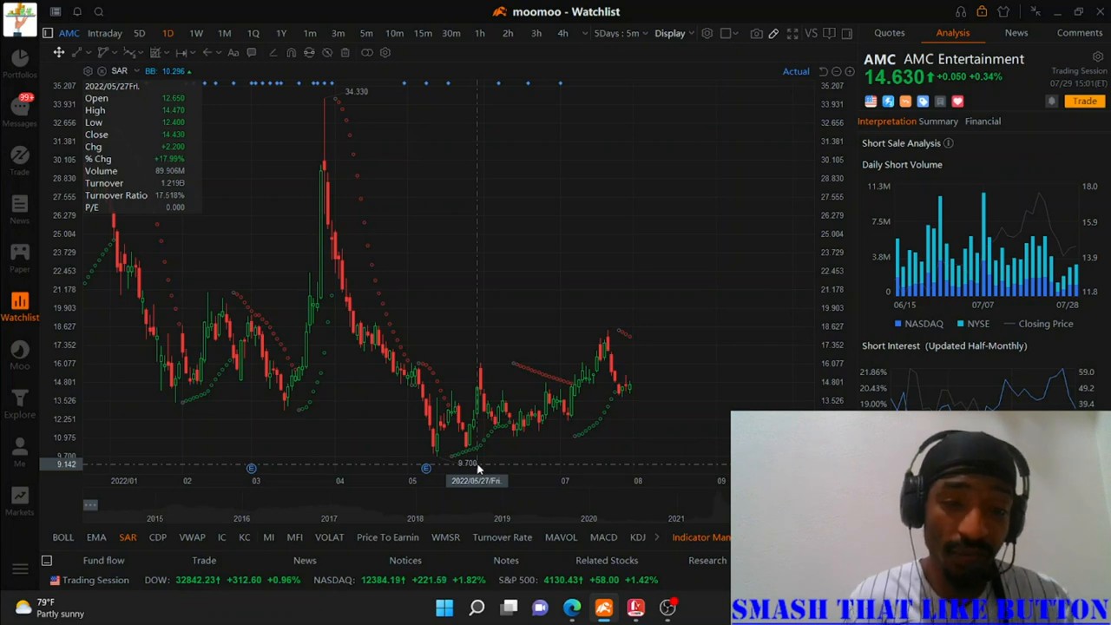
mouse_move(322, 435)
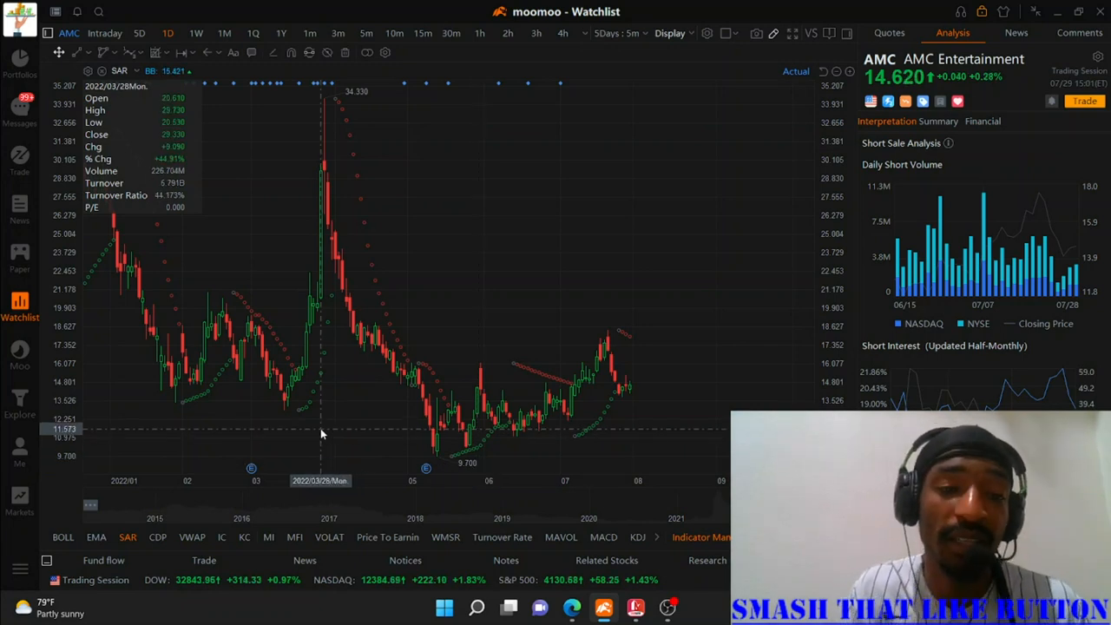